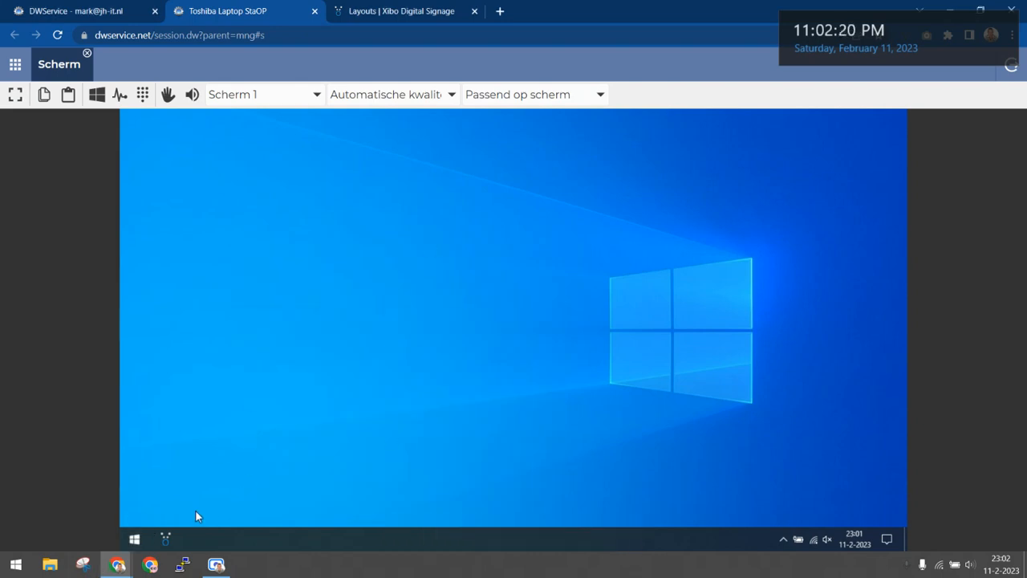
# - Go from Documents to Downloads and run the xibo-client-v3-R307.0-win32-x86.msi installer
pyautogui.rightClick(164, 539)
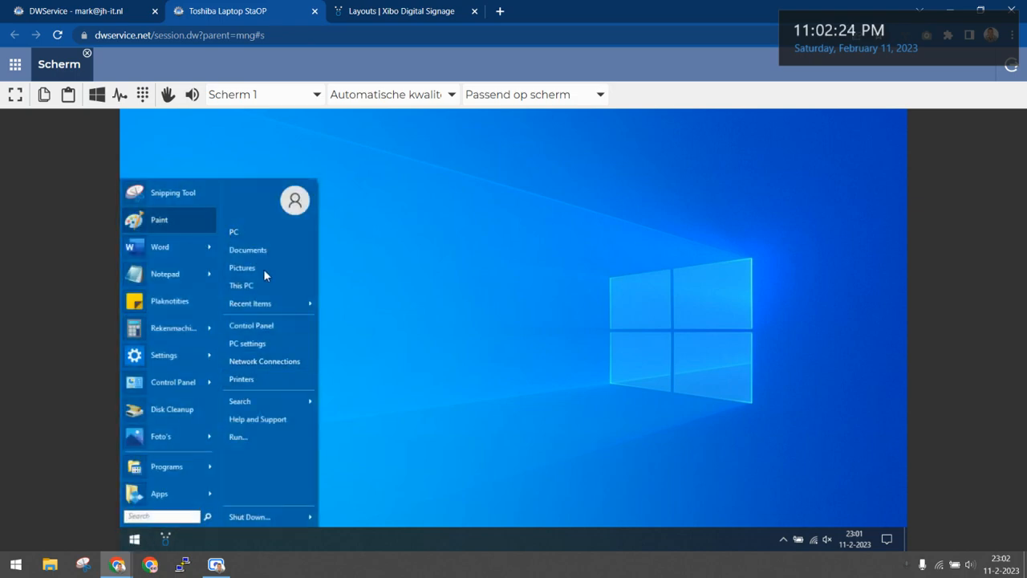
pyautogui.click(247, 250)
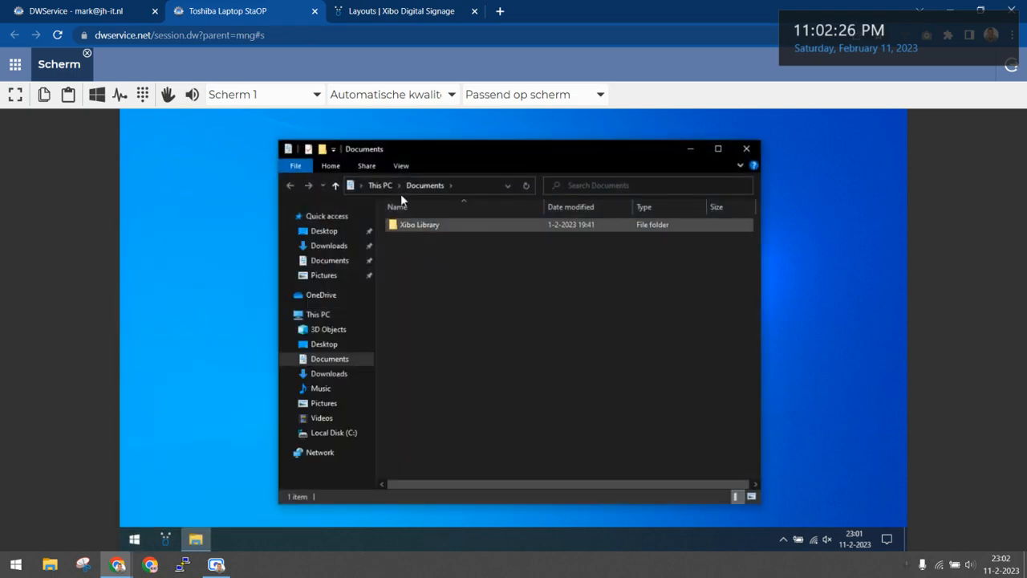
pyautogui.click(452, 185)
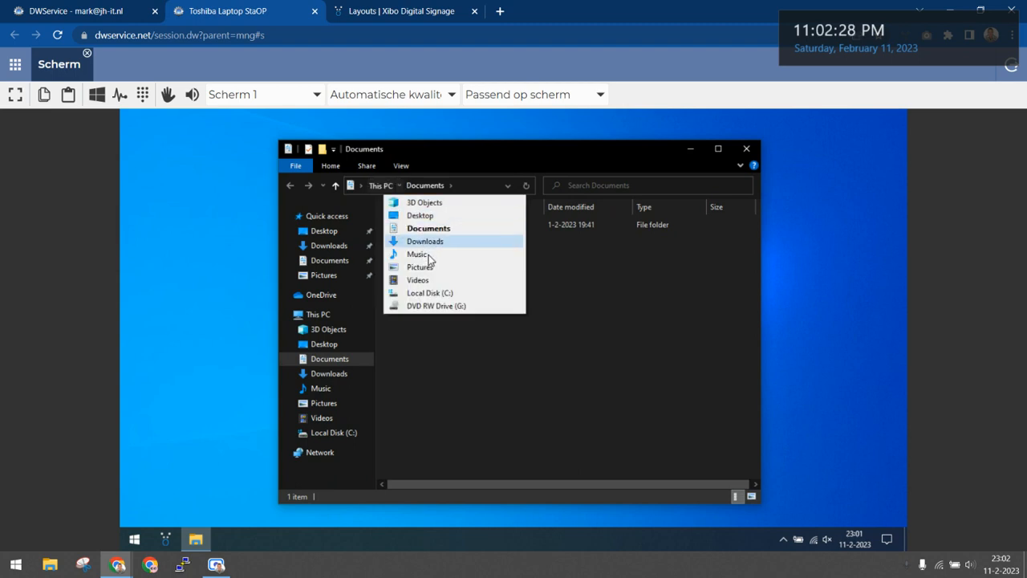
pyautogui.click(425, 240)
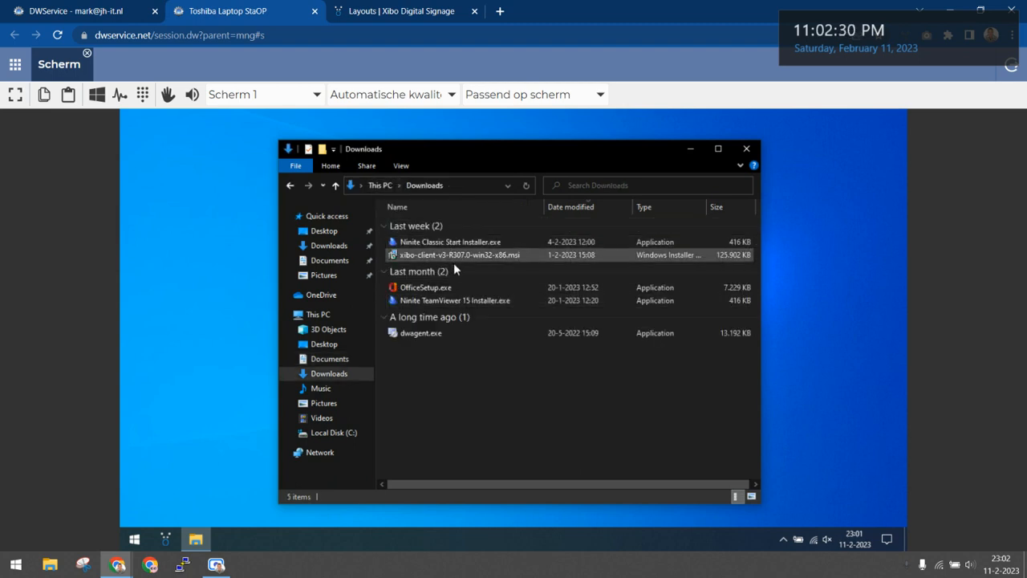
pyautogui.doubleClick(460, 255)
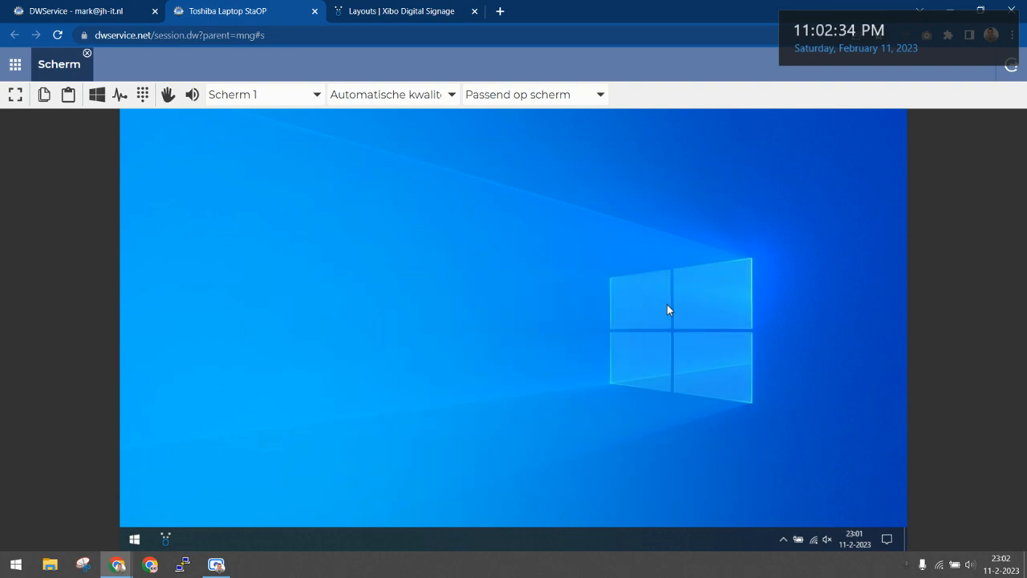
pyautogui.moveTo(559, 322)
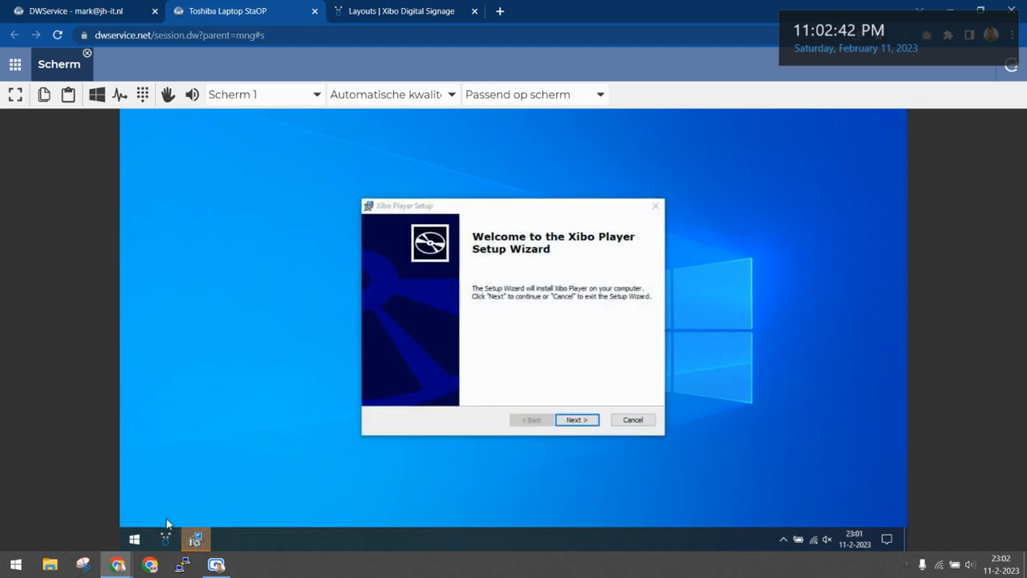
# - Get past the setup welcome page, accept the license terms and begin installation
pyautogui.click(576, 419)
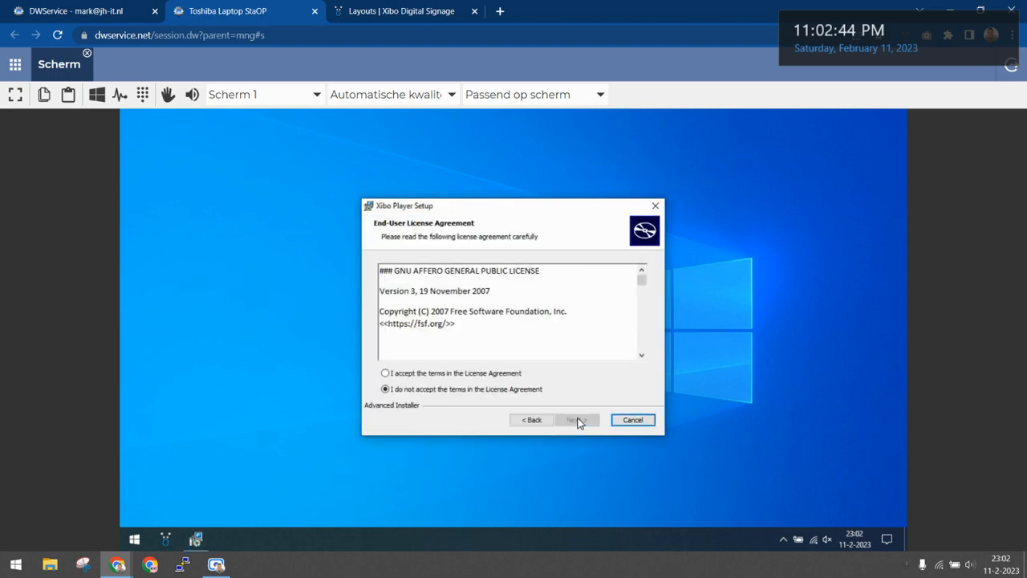
pyautogui.click(578, 419)
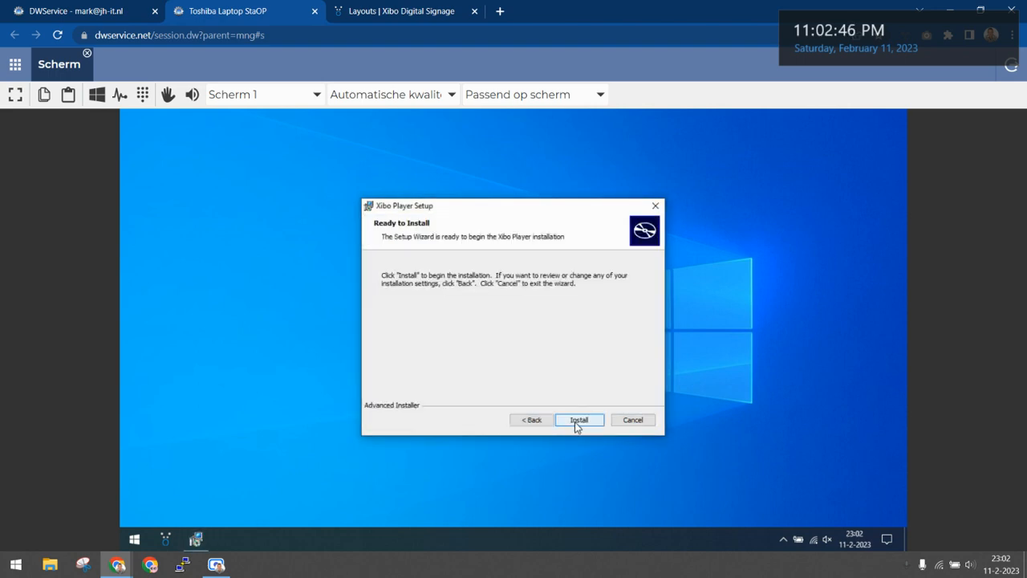
pyautogui.click(579, 419)
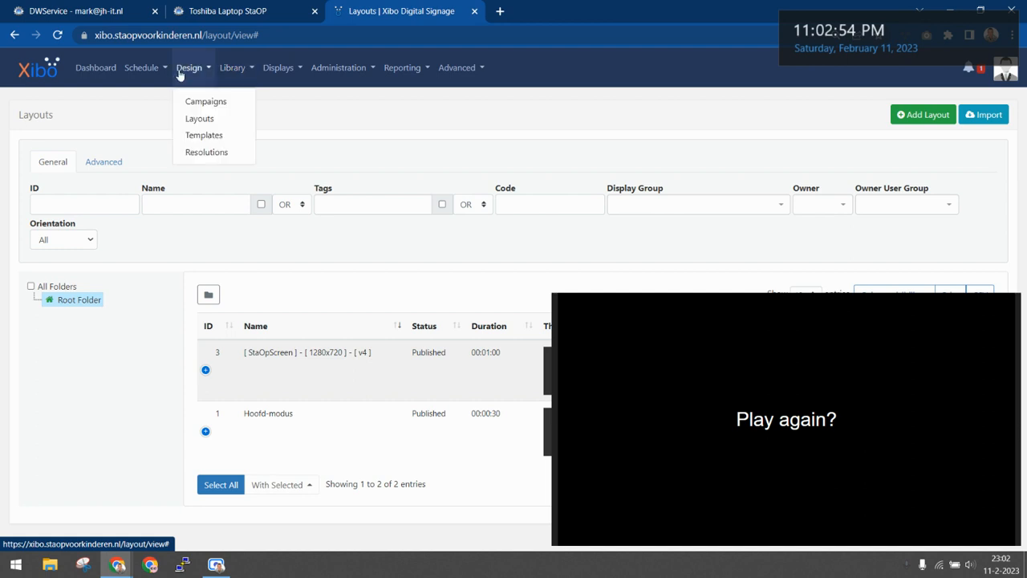
# - Open Displays > Displays and the Toshiba laptop display's actions menu
pyautogui.click(279, 67)
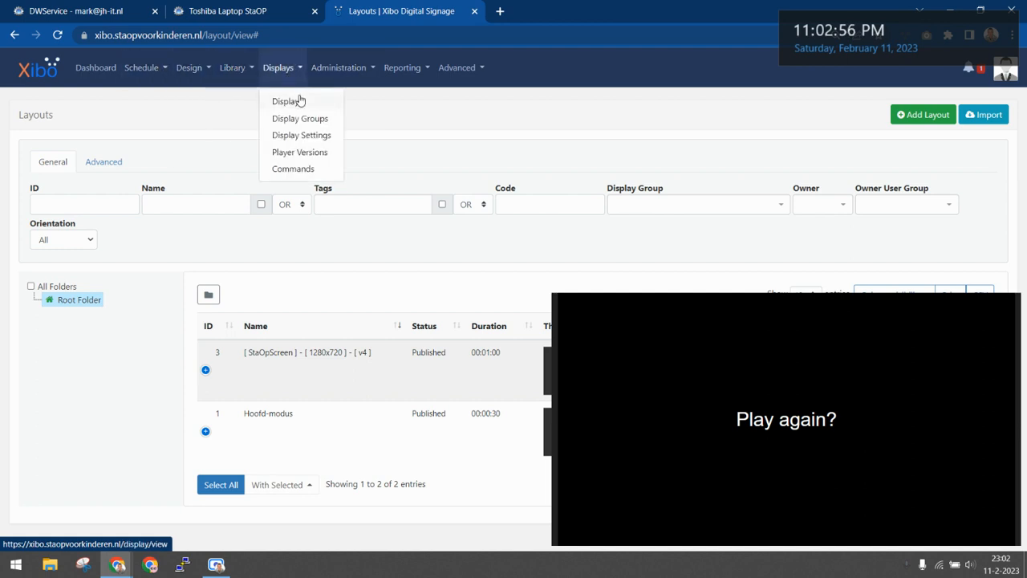
pyautogui.click(285, 101)
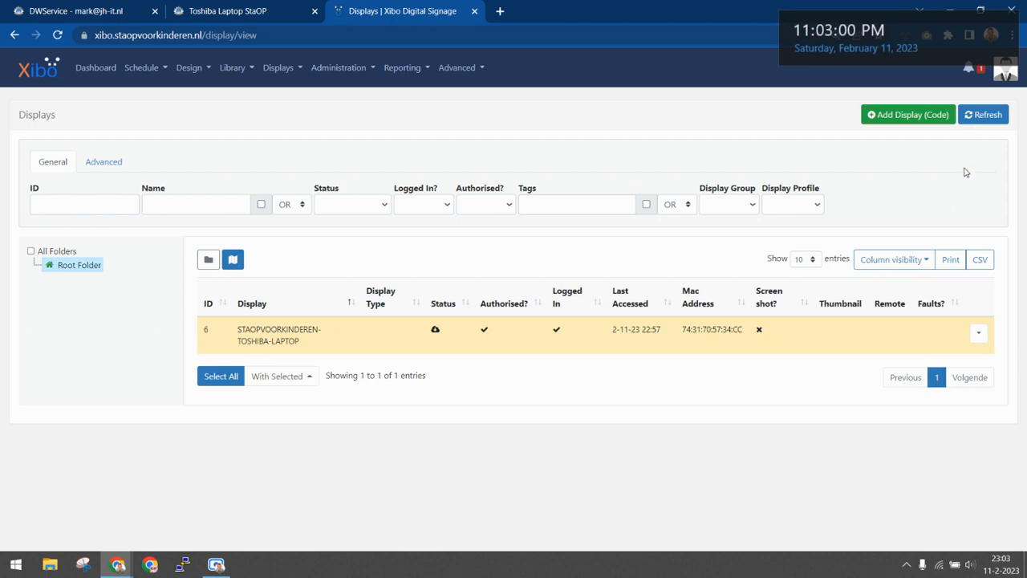
pyautogui.click(978, 332)
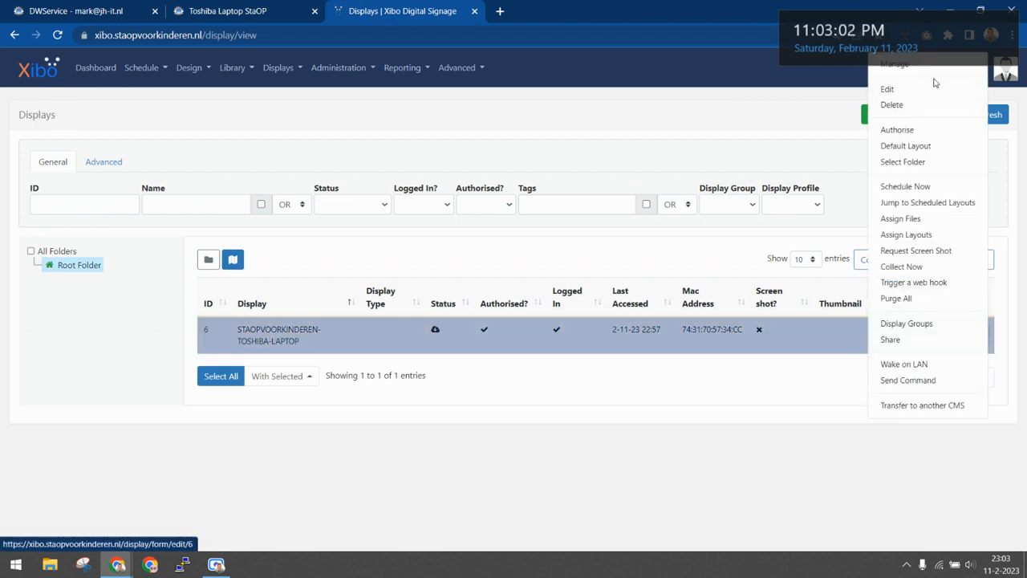
pyautogui.click(892, 104)
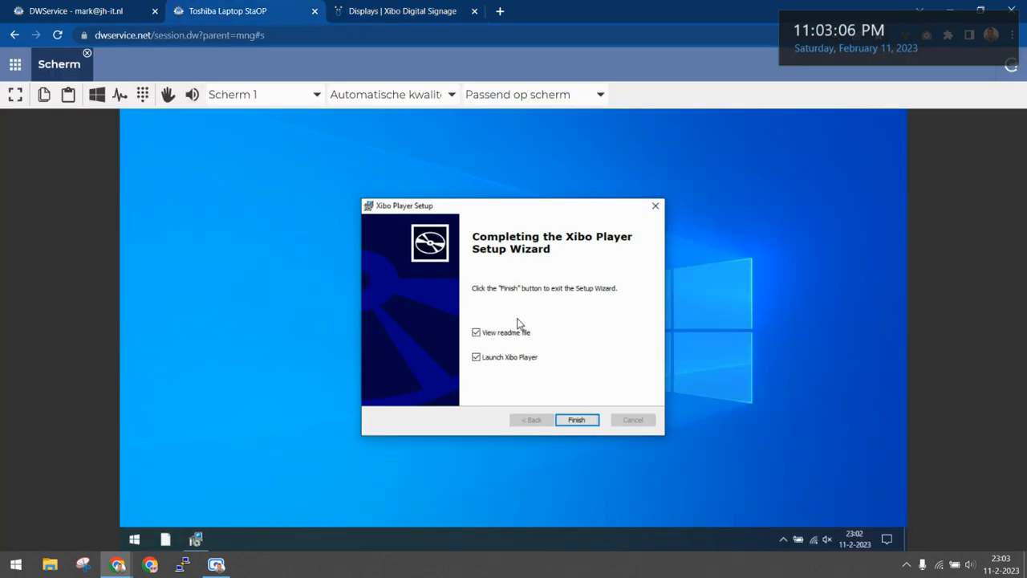
pyautogui.moveTo(479, 351)
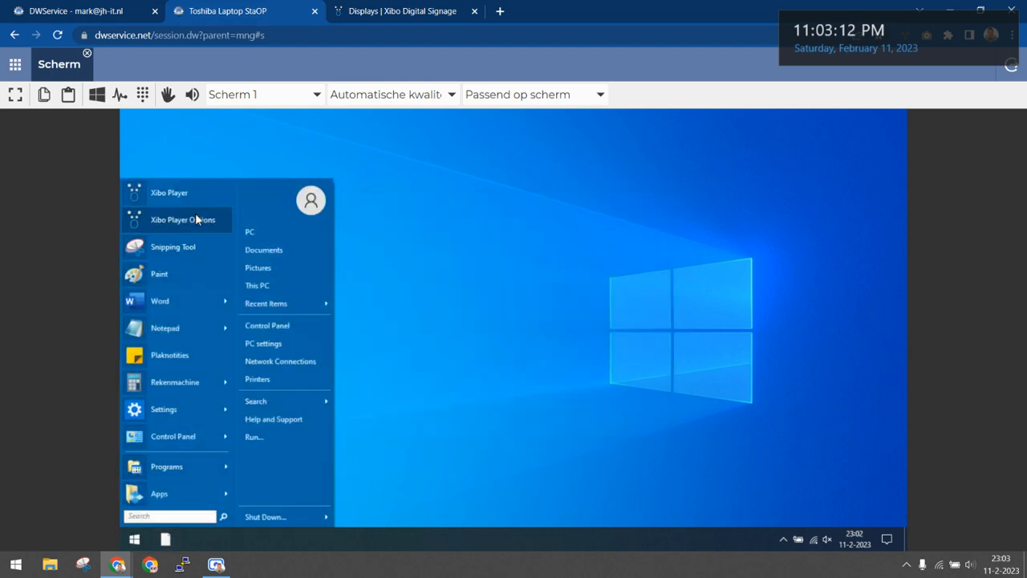
# - Check the Start menu programs list for the Xibo Player and Xibo Player Options shortcuts
pyautogui.click(541, 275)
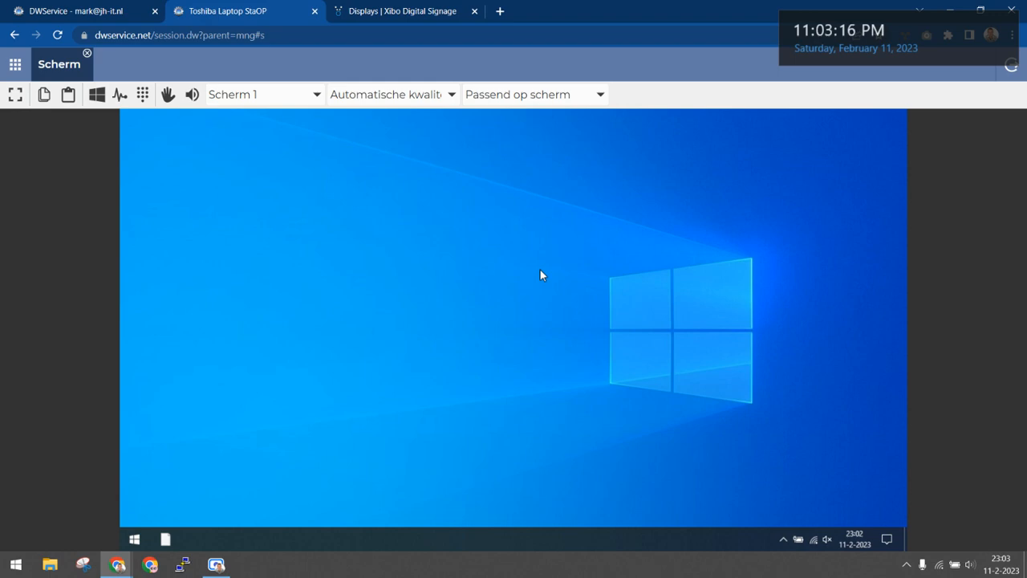
pyautogui.rightClick(165, 538)
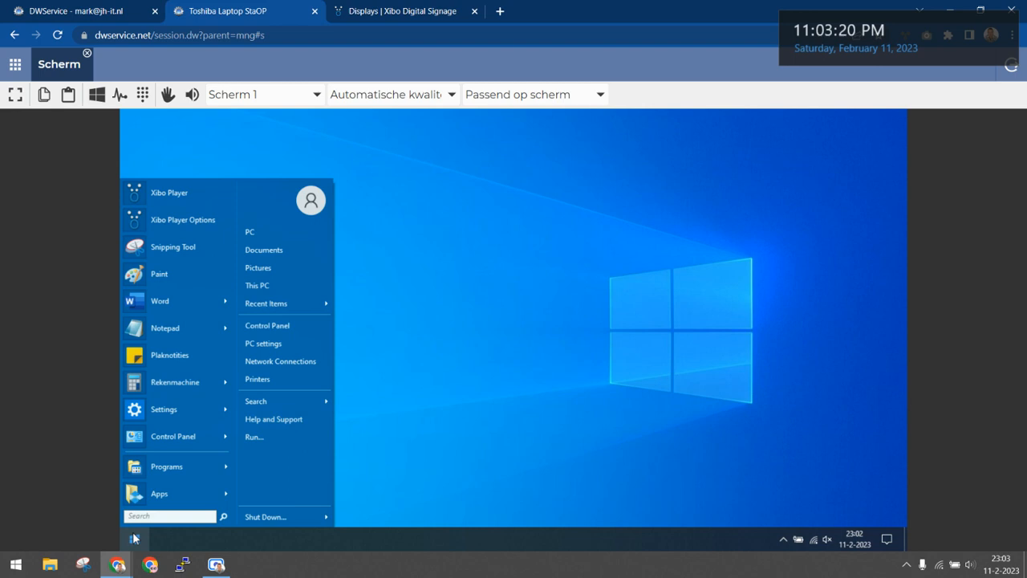
pyautogui.click(166, 467)
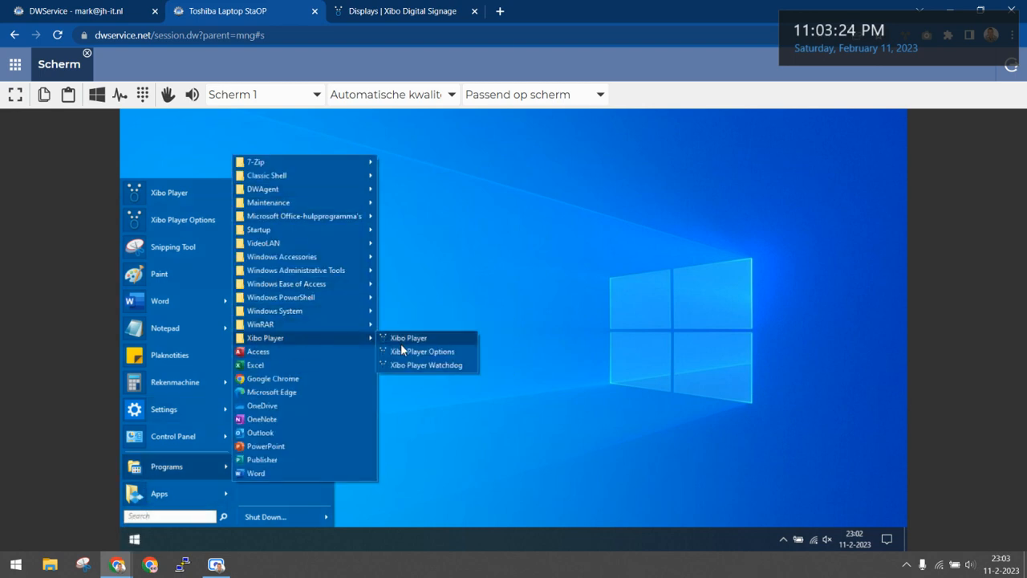
pyautogui.click(193, 484)
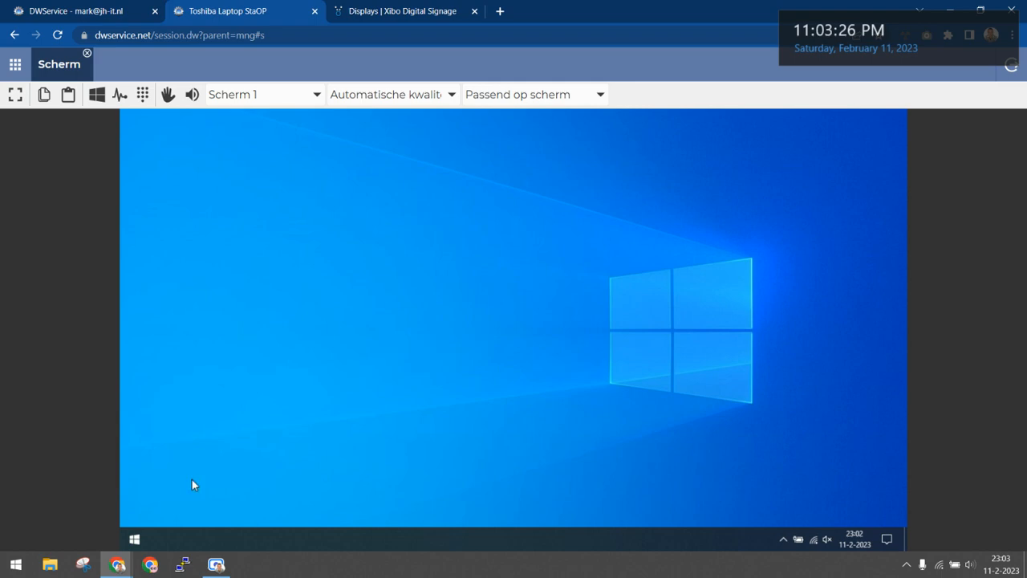
pyautogui.click(134, 539)
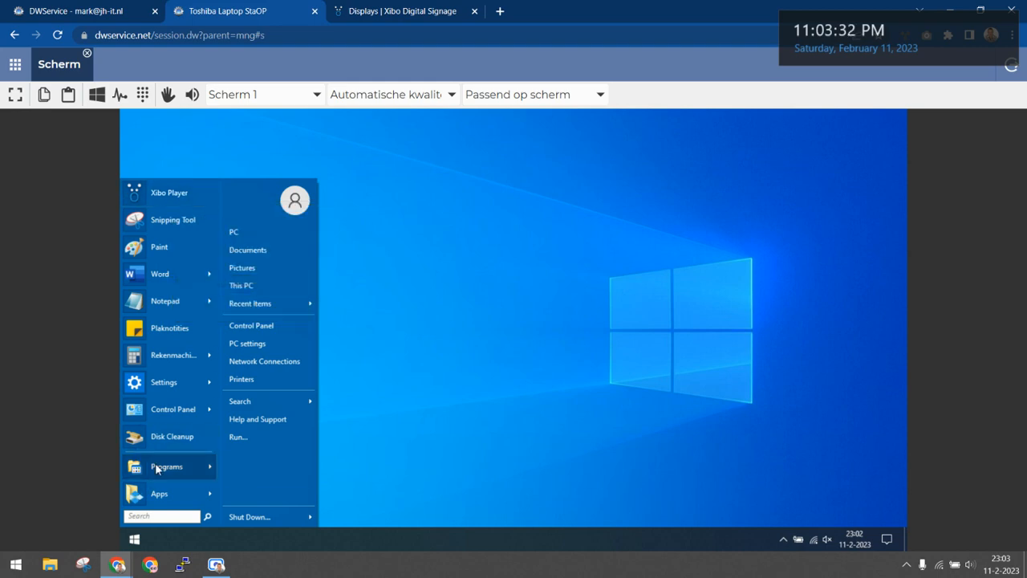
pyautogui.click(166, 466)
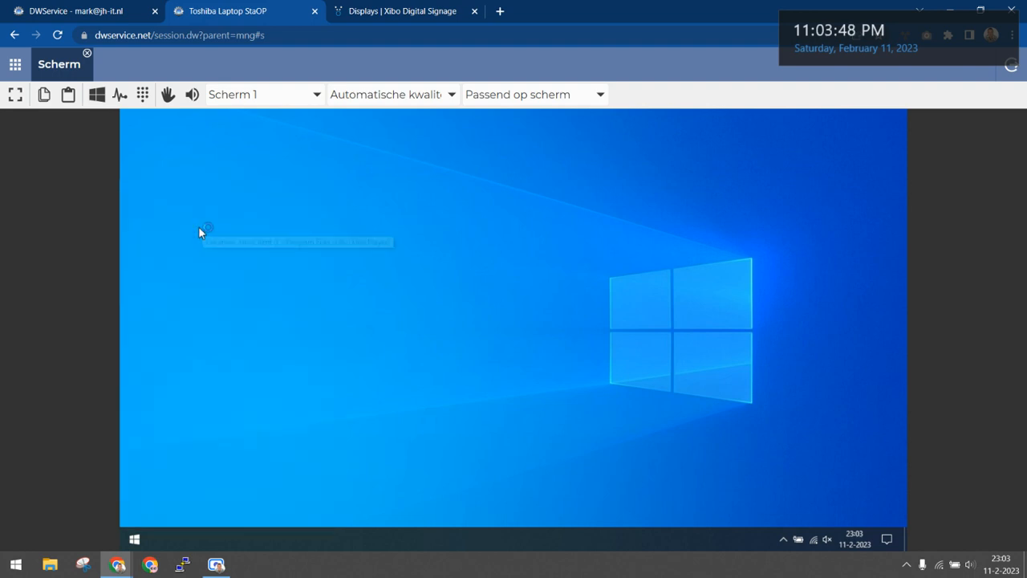
# - Open Xibo Player Options, view the Advanced tab hardware key, then return to Connect
pyautogui.click(134, 539)
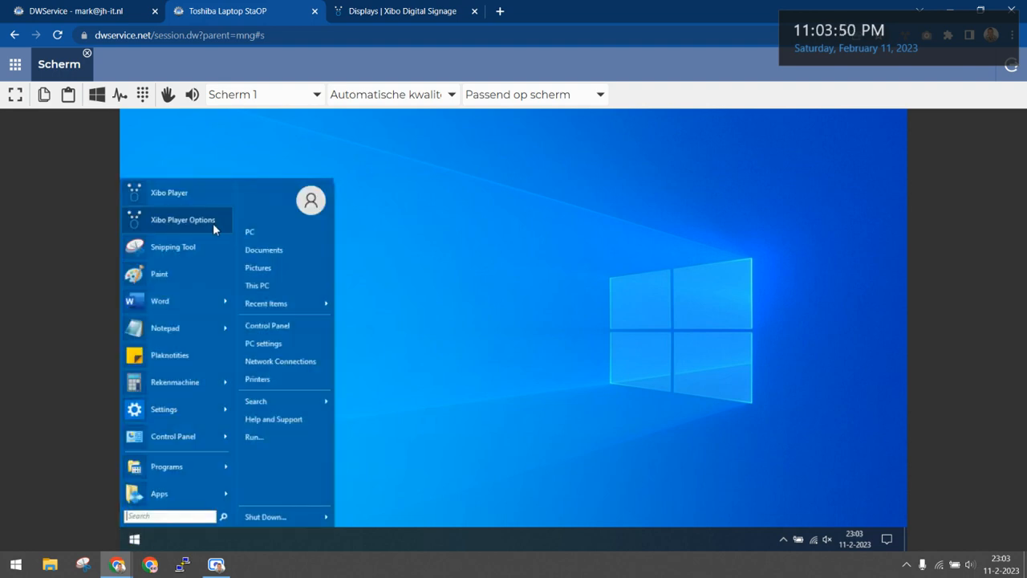
pyautogui.moveTo(415, 349)
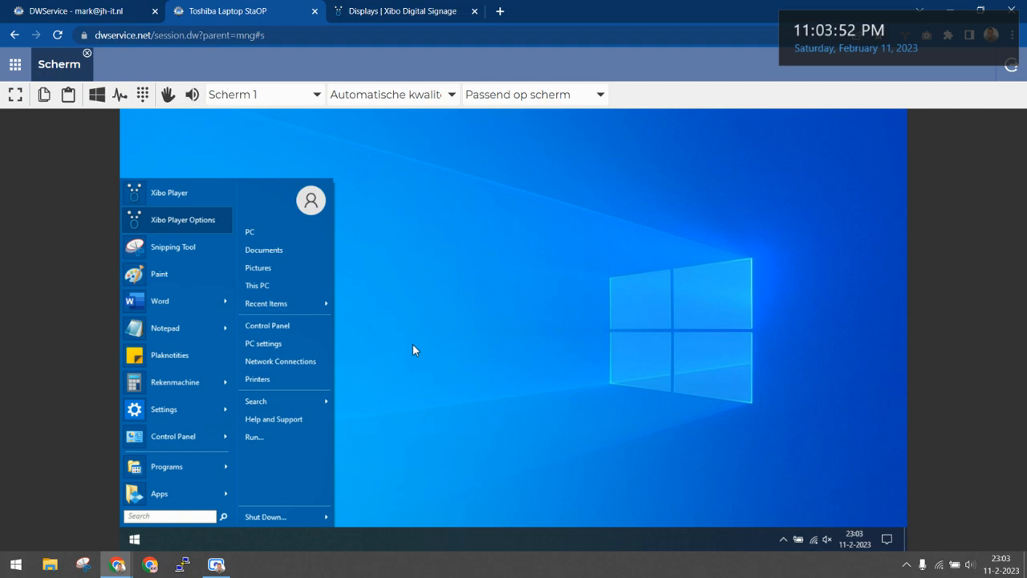
pyautogui.moveTo(216, 220)
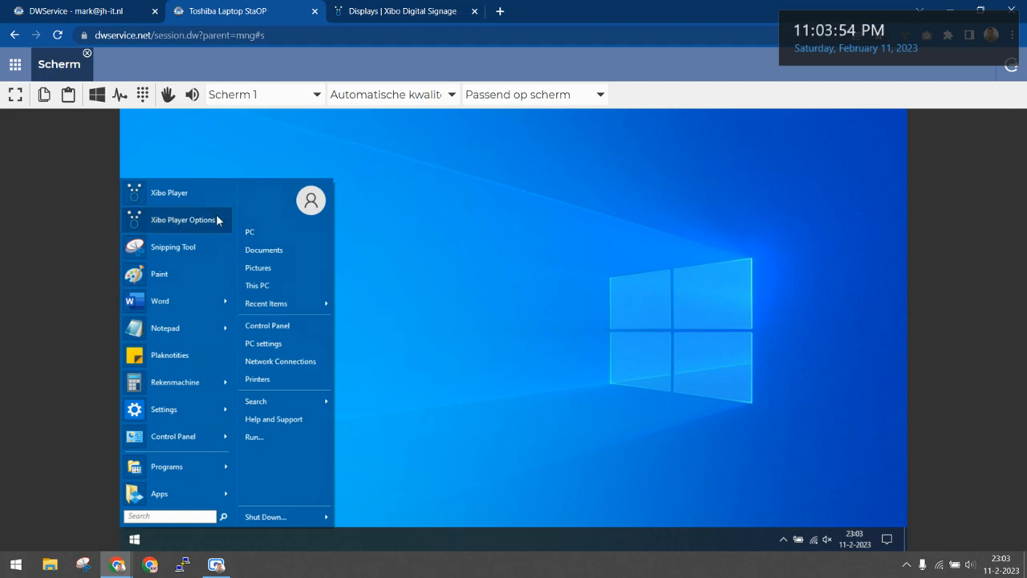
pyautogui.click(183, 220)
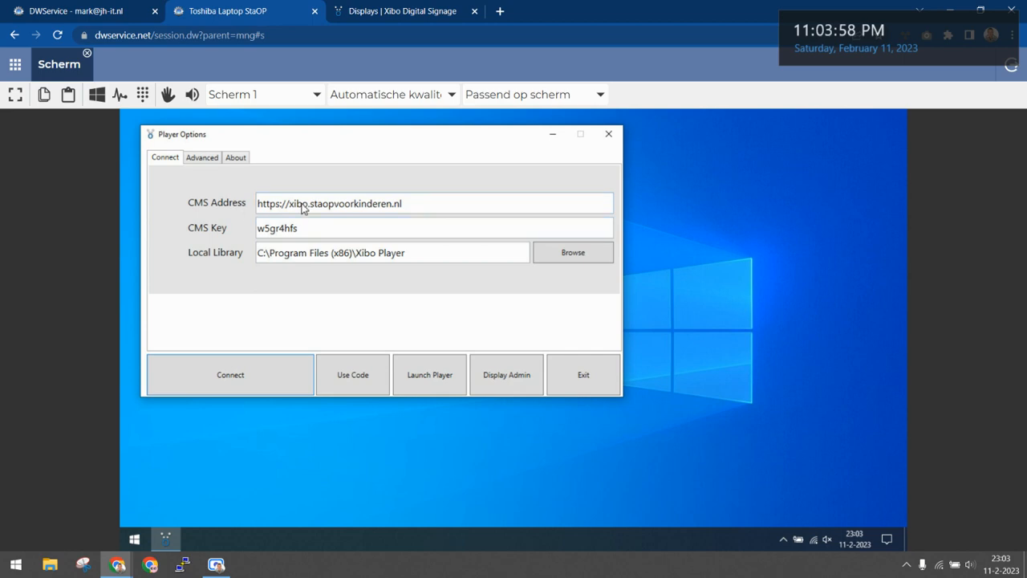
pyautogui.moveTo(252, 175)
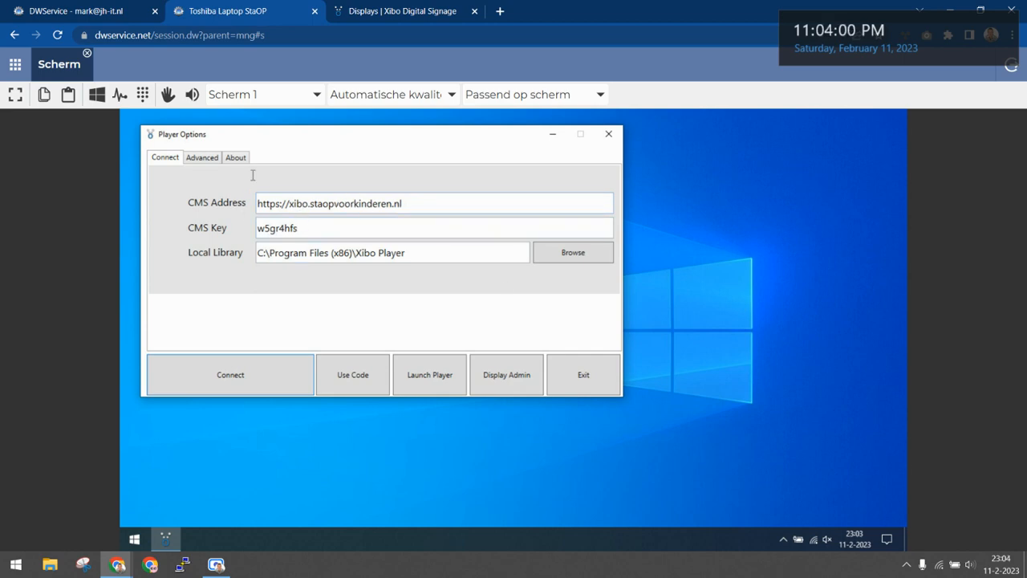
pyautogui.click(202, 158)
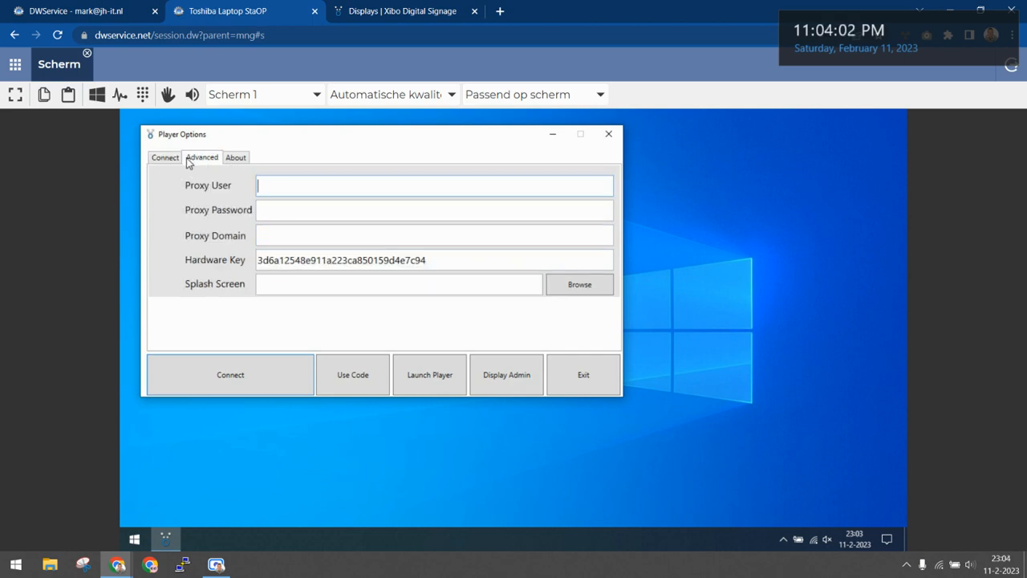
pyautogui.click(165, 158)
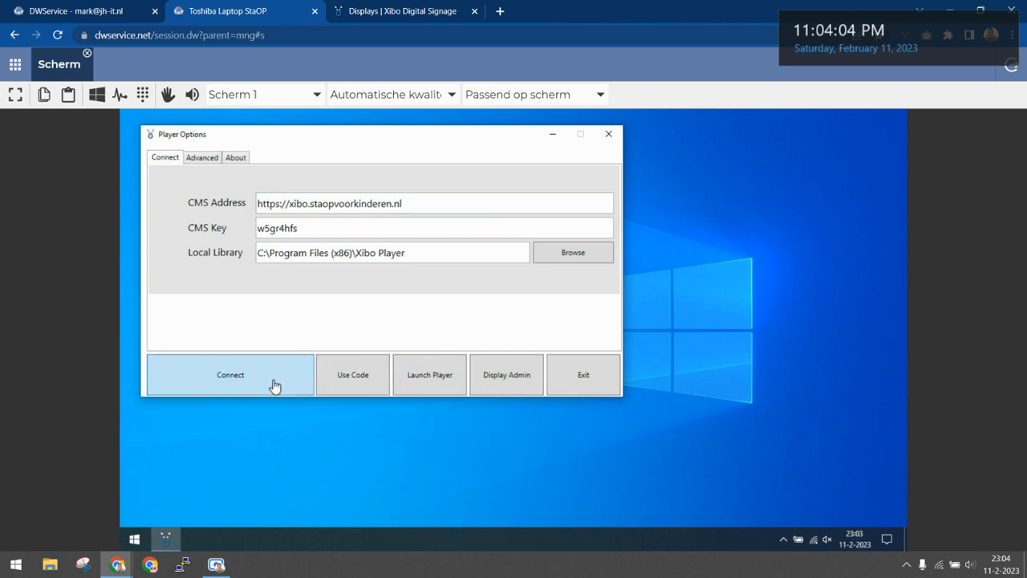
pyautogui.moveTo(255, 347)
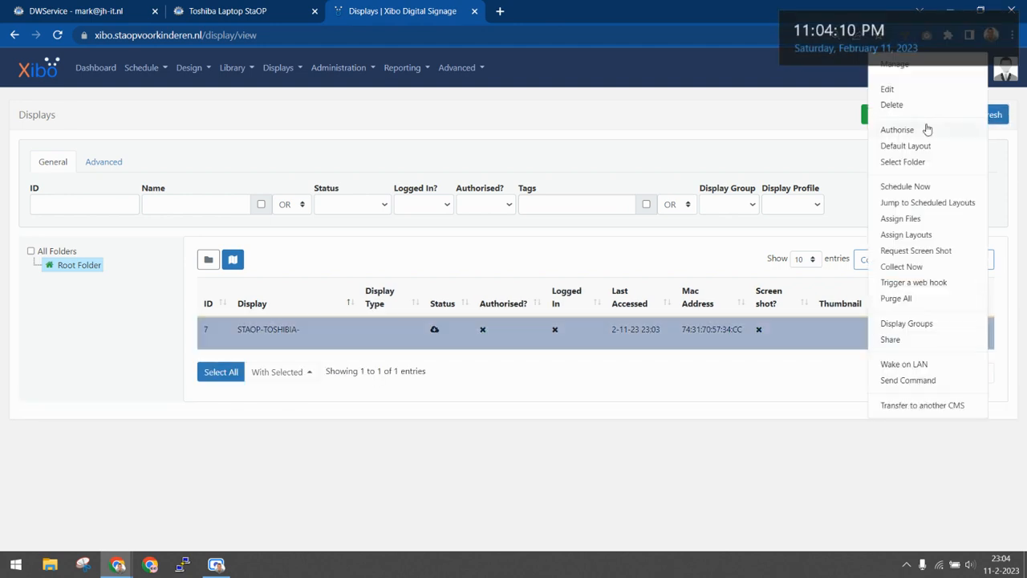
# - Authorise the laptop display from its actions menu and confirm
pyautogui.click(897, 129)
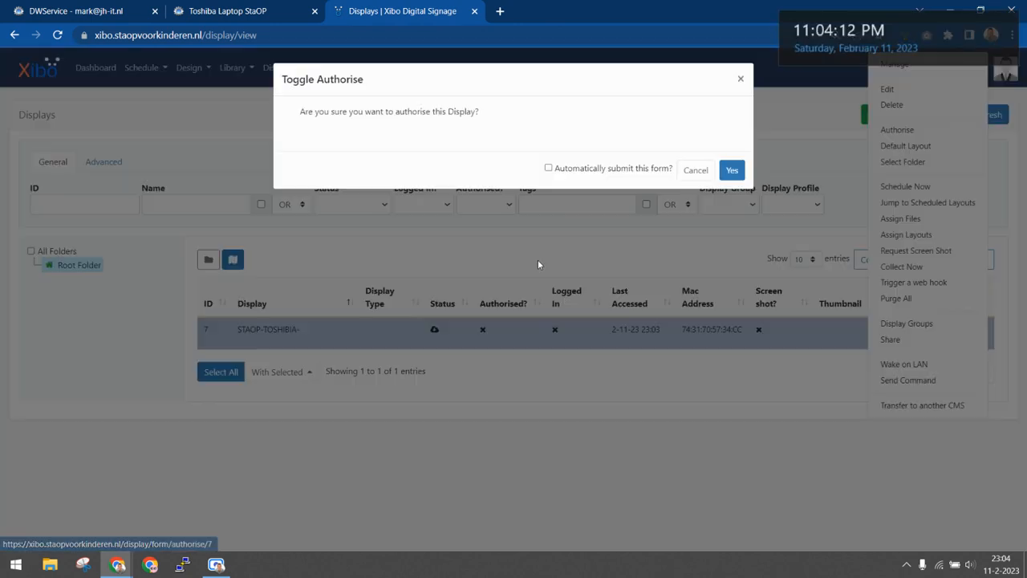
pyautogui.click(731, 170)
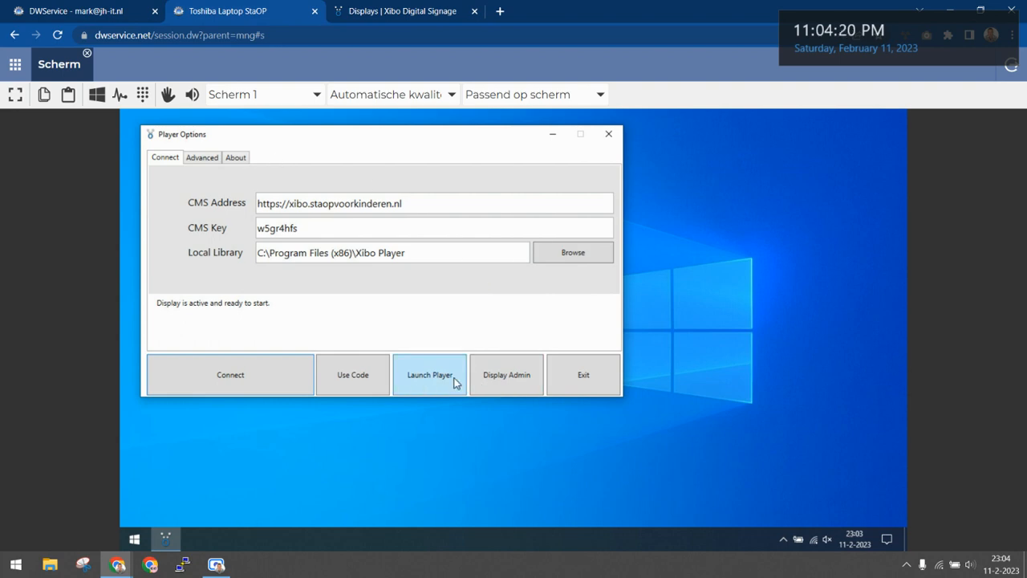
# - Launch the player, then refresh the CMS Displays list and reload the page
pyautogui.click(401, 10)
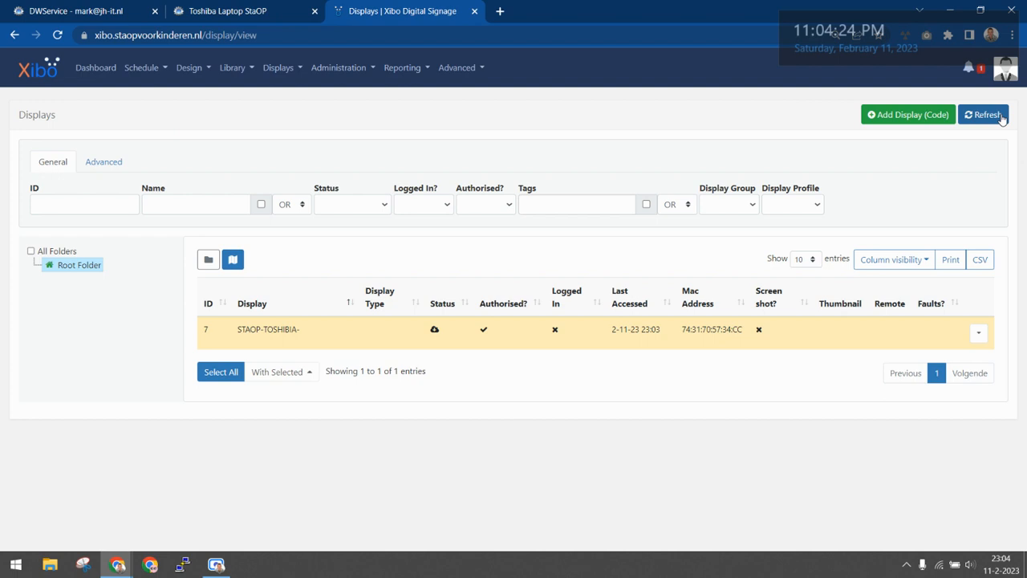
pyautogui.click(984, 114)
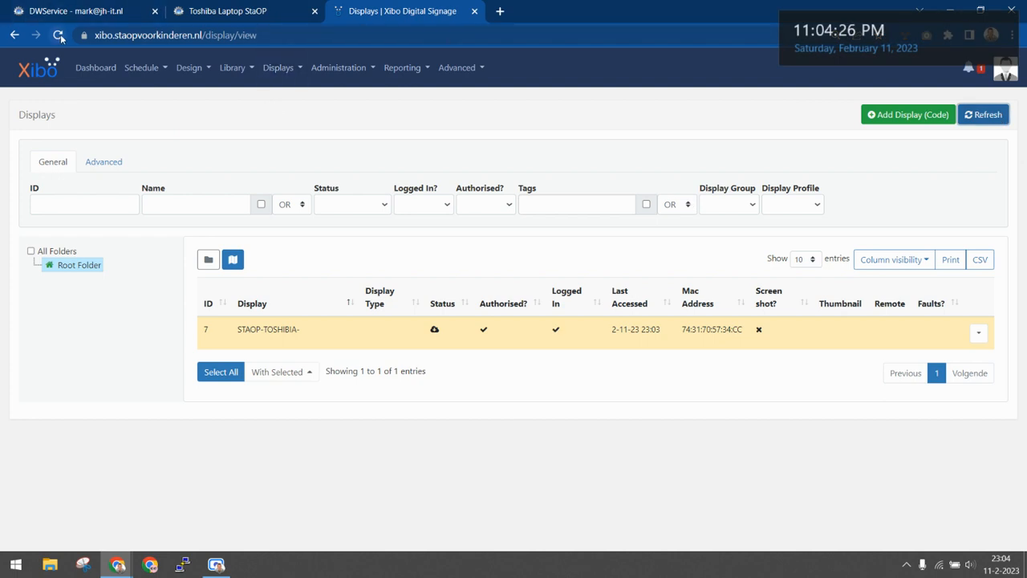
pyautogui.click(58, 35)
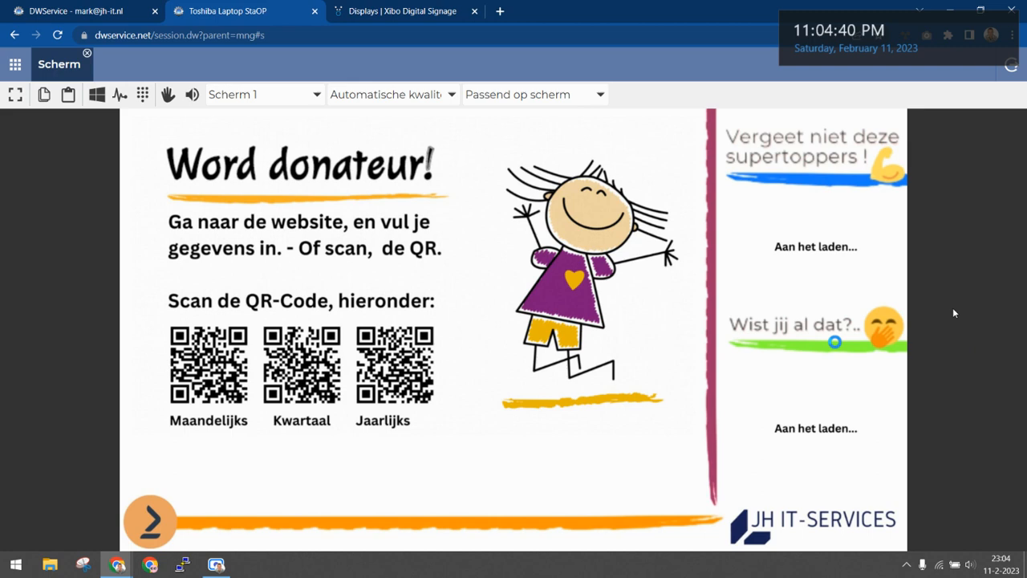
pyautogui.moveTo(951, 305)
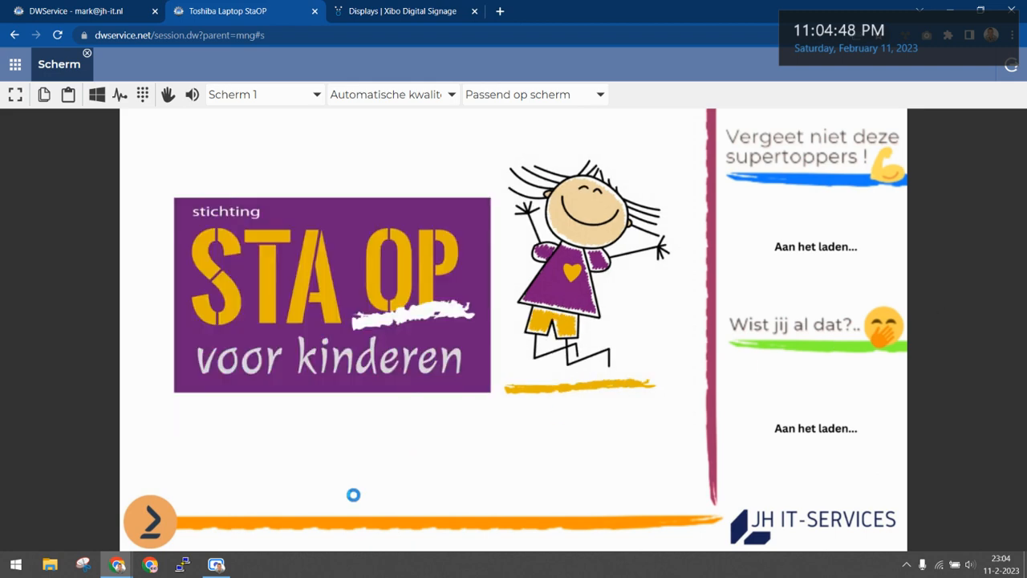
pyautogui.moveTo(215, 565)
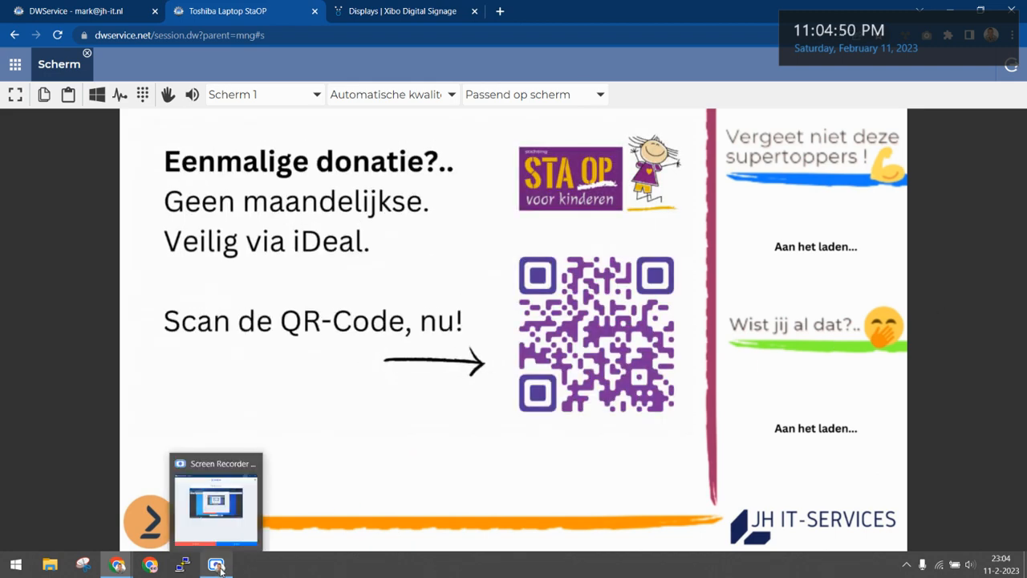
# - Watch the donation layout cycle full screen through the Sta Op logo and QR code
pyautogui.click(216, 565)
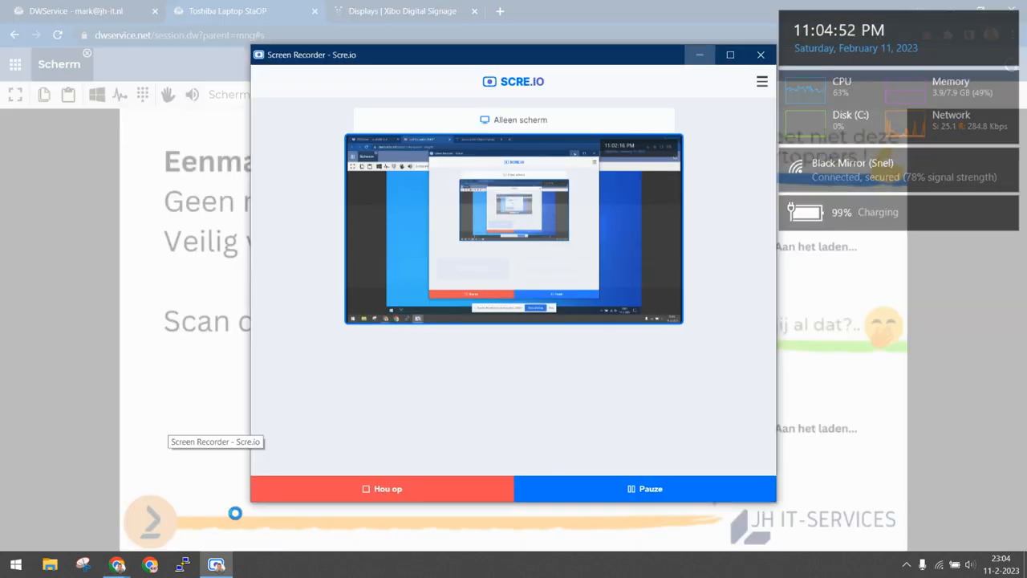